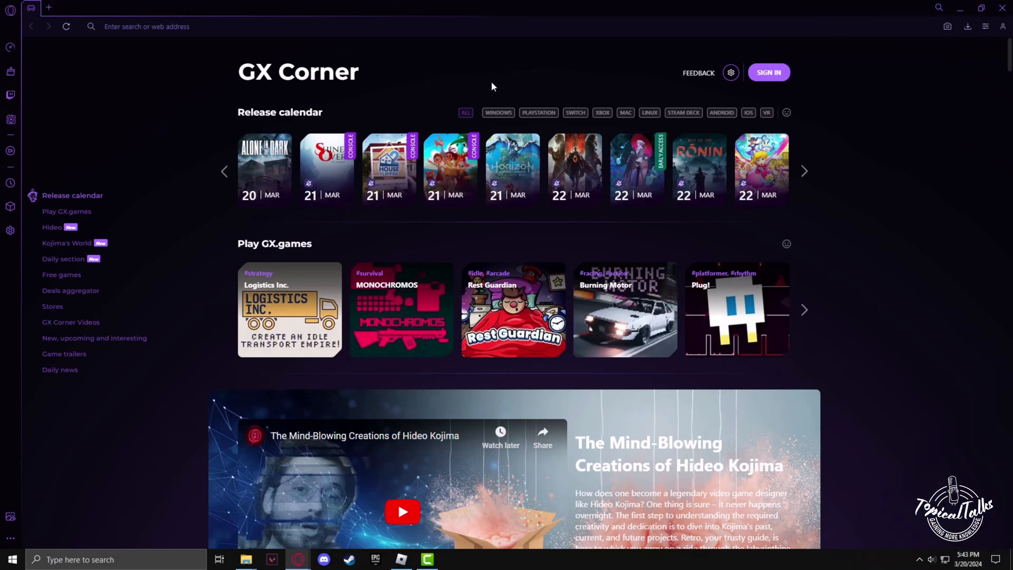
{"action": "mouse_move", "coordinate": [277, 75]}
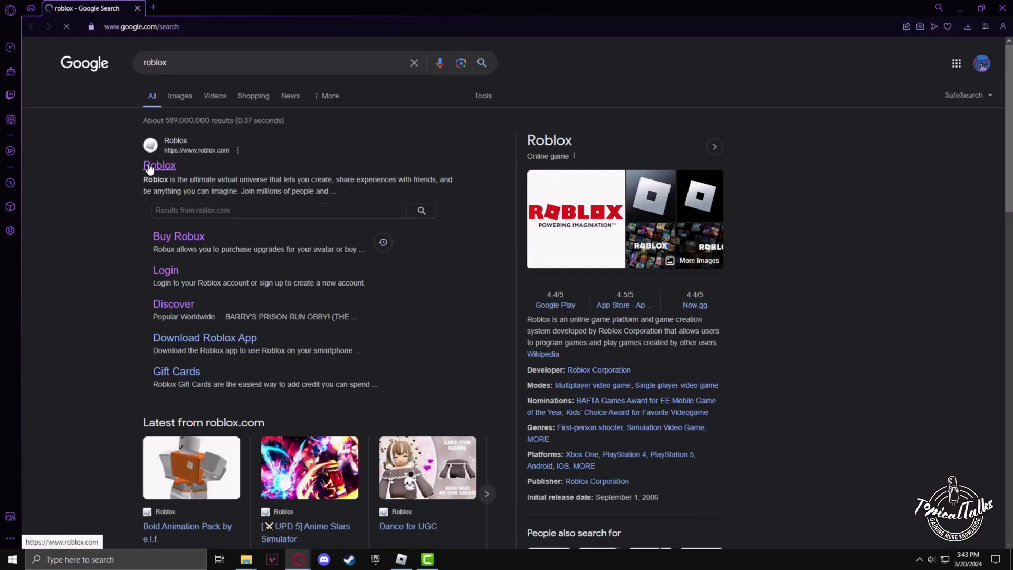
Step: Open the official Roblox site from the Google results to reach roblox.com/home
{"action": "left_click", "coordinate": [159, 165]}
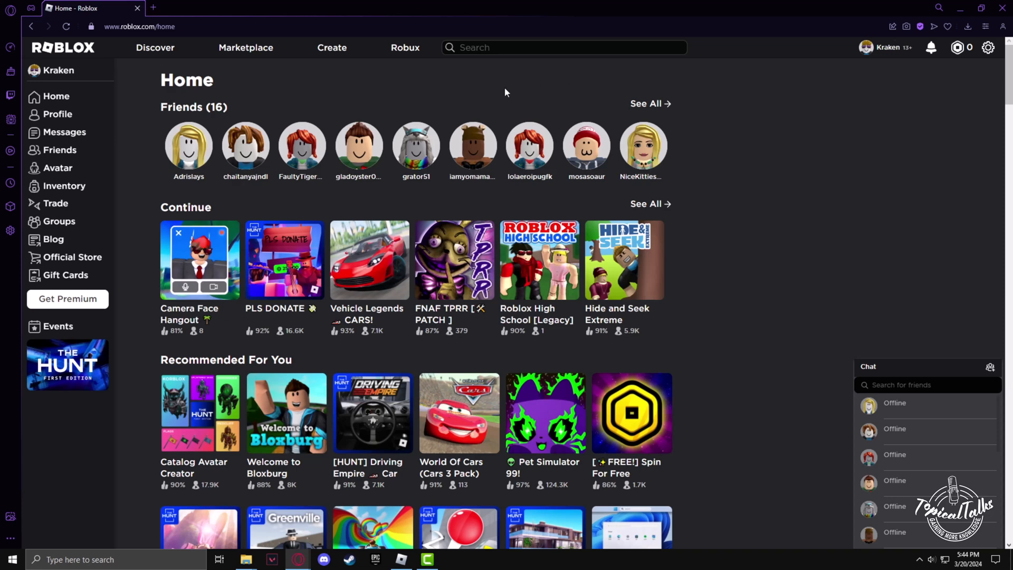
{"action": "mouse_move", "coordinate": [888, 52]}
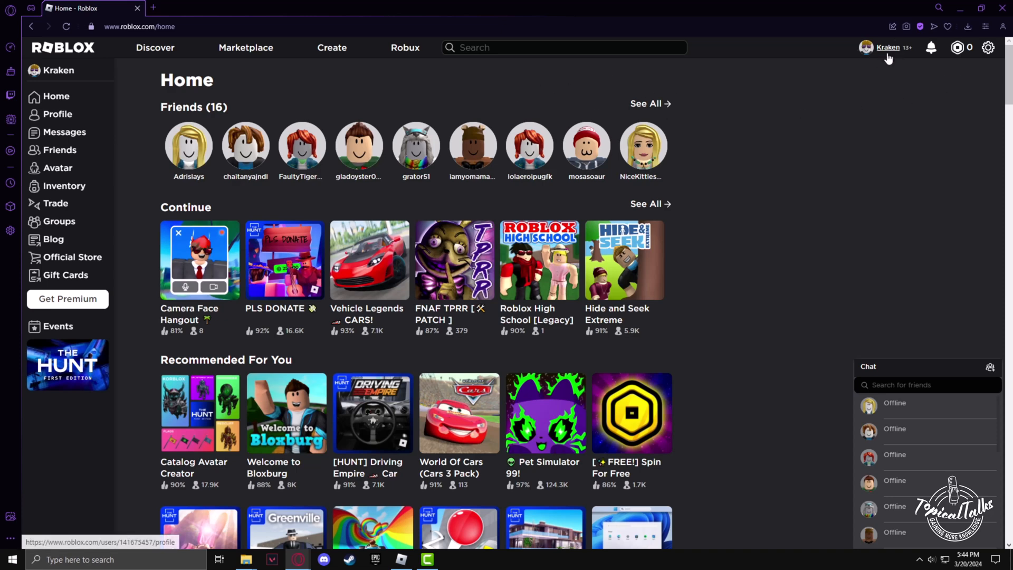
{"action": "mouse_move", "coordinate": [989, 47]}
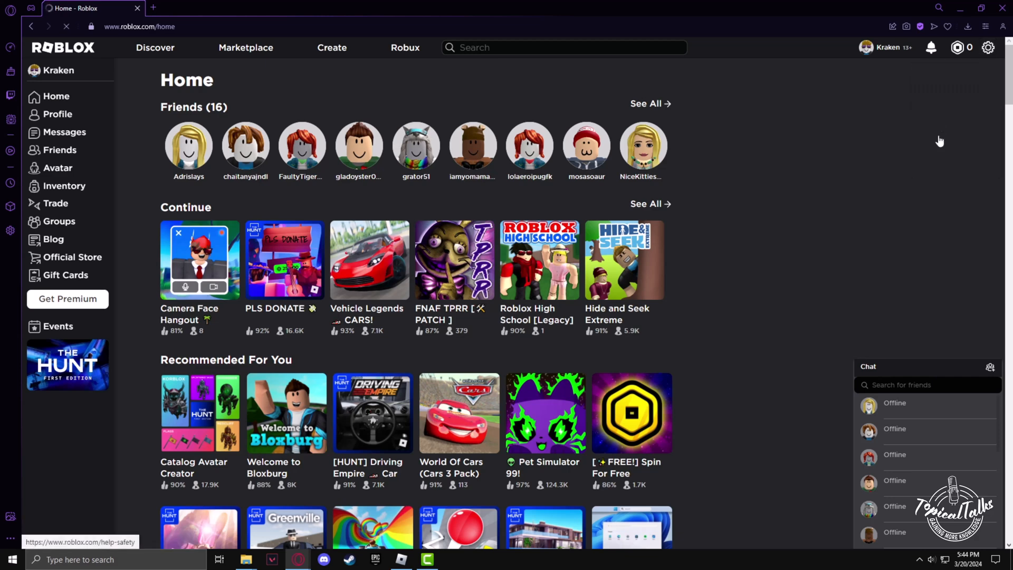
Step: Open account Settings and show the Security tab, after briefly viewing Privacy
{"action": "left_click", "coordinate": [989, 47]}
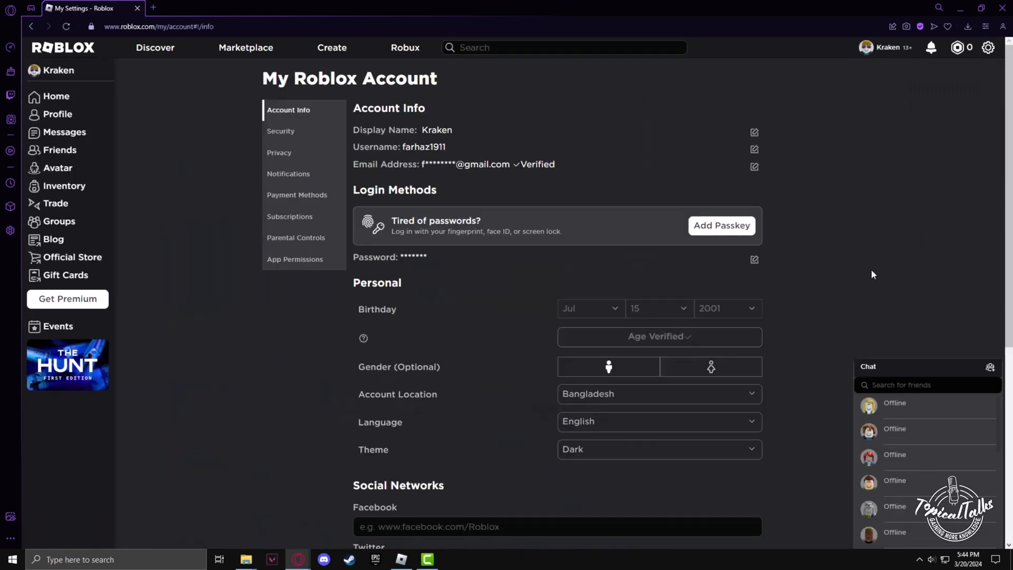
{"action": "mouse_move", "coordinate": [289, 145]}
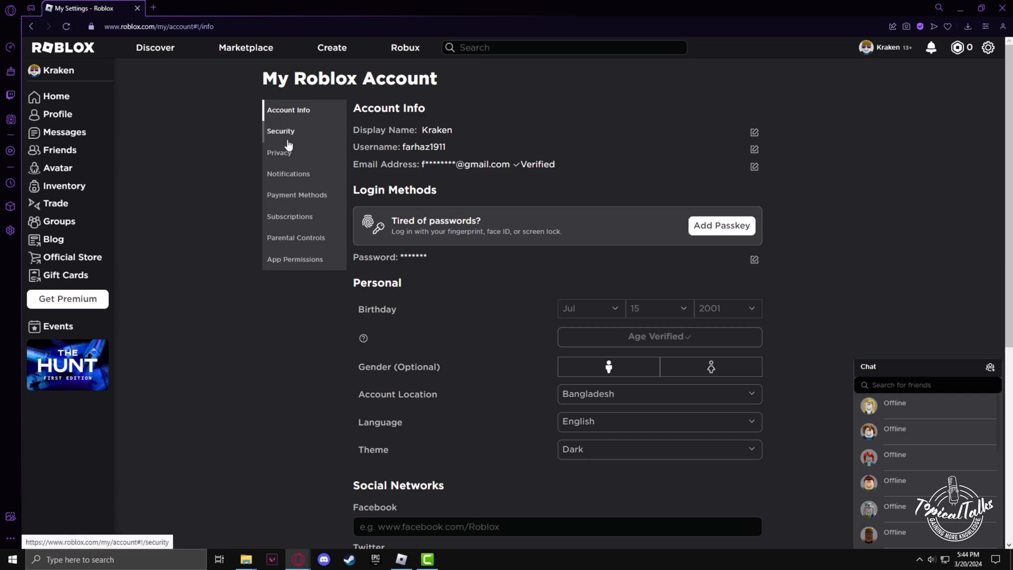
{"action": "mouse_move", "coordinate": [295, 136]}
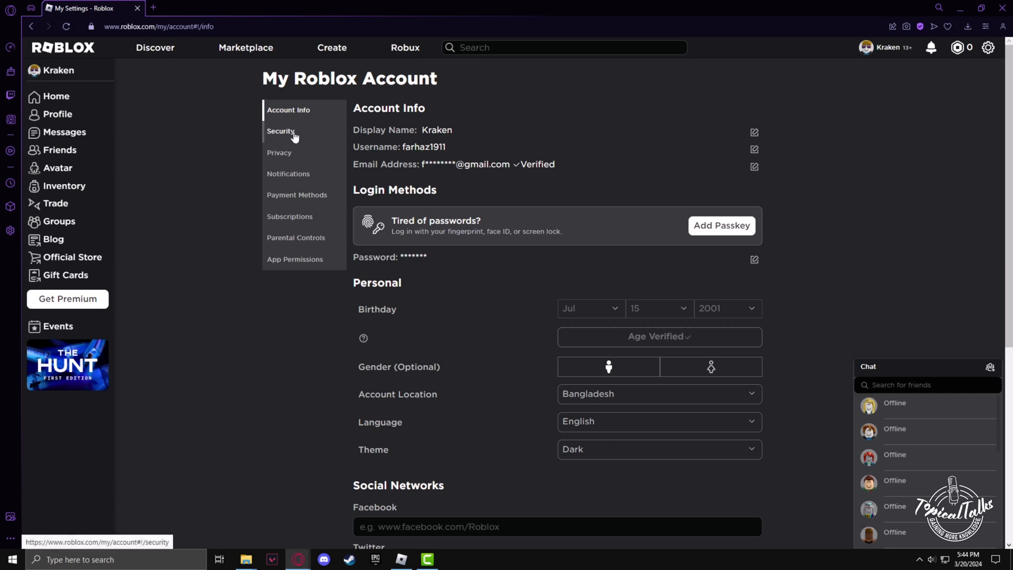
{"action": "left_click", "coordinate": [281, 131]}
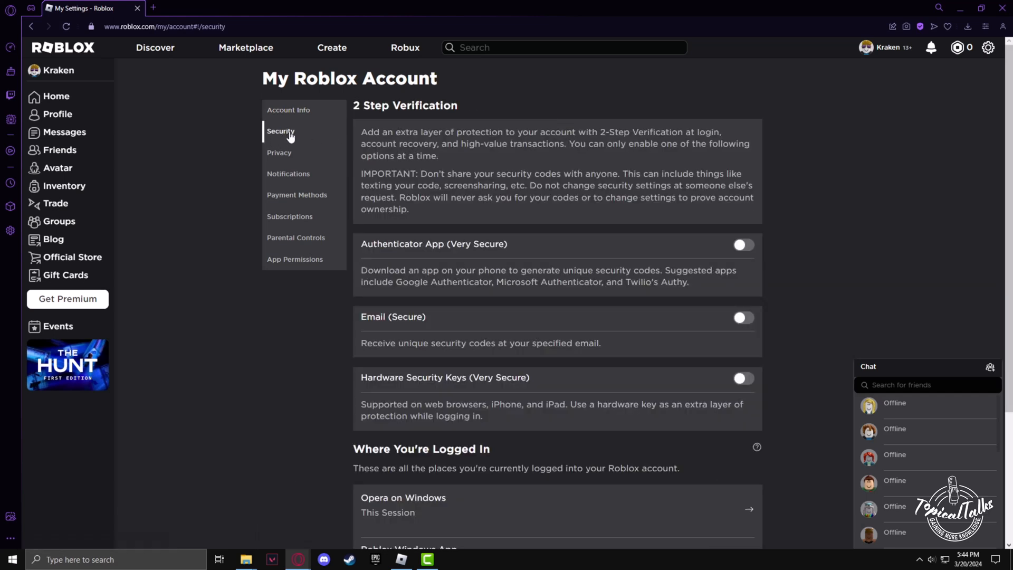
{"action": "left_click", "coordinate": [280, 153]}
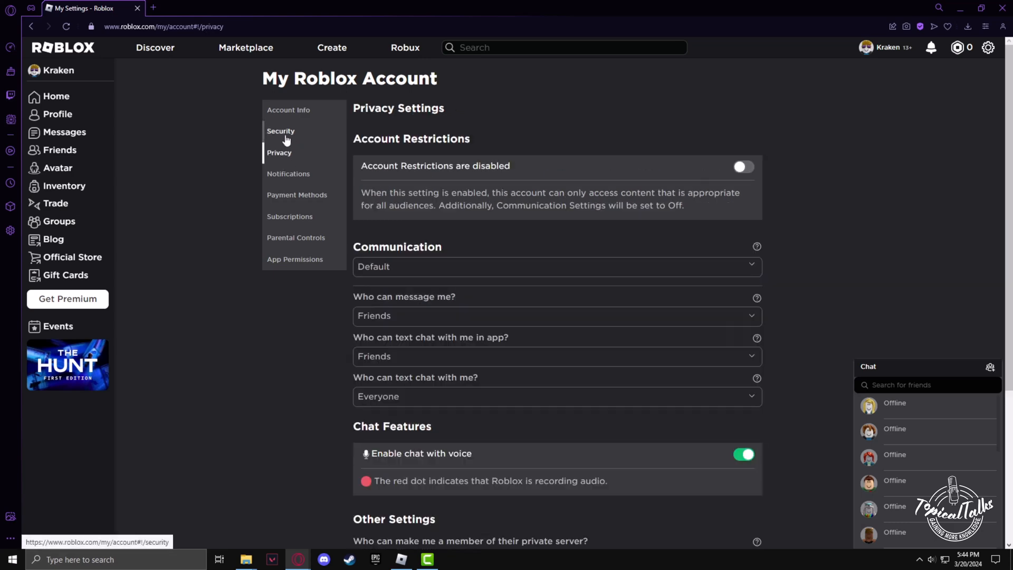
{"action": "left_click", "coordinate": [280, 131]}
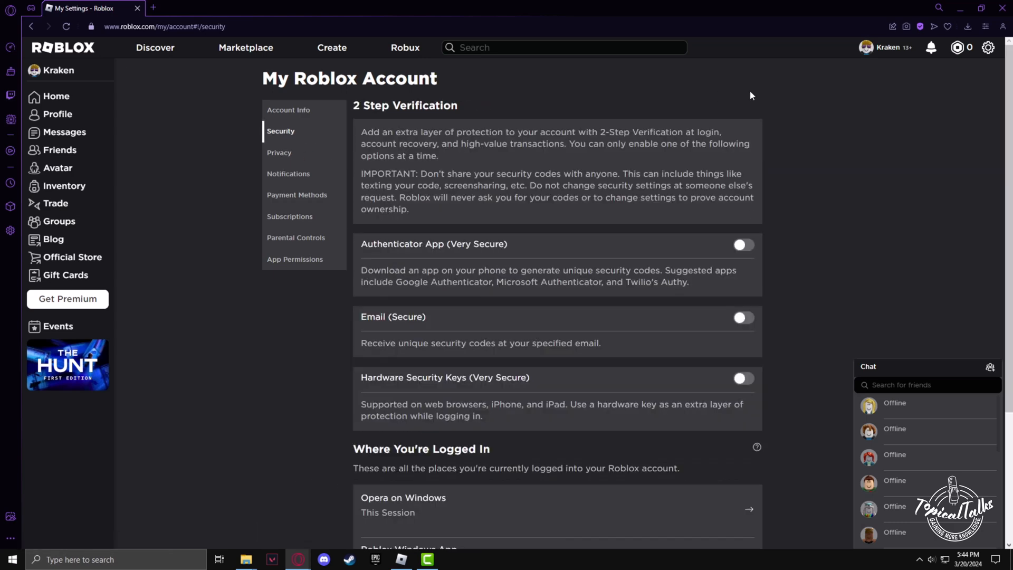
{"action": "mouse_move", "coordinate": [397, 146]}
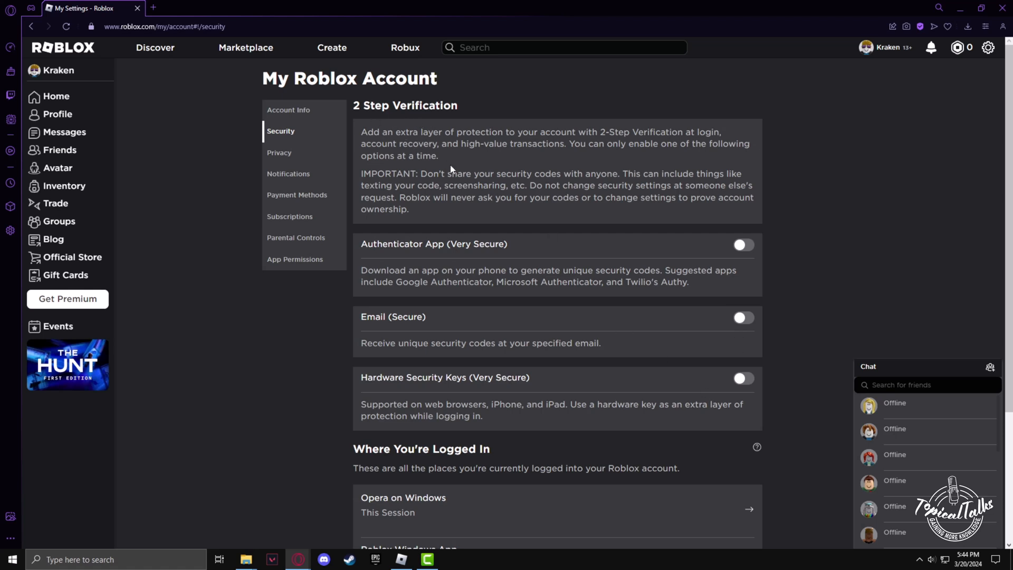
{"action": "mouse_move", "coordinate": [448, 135]}
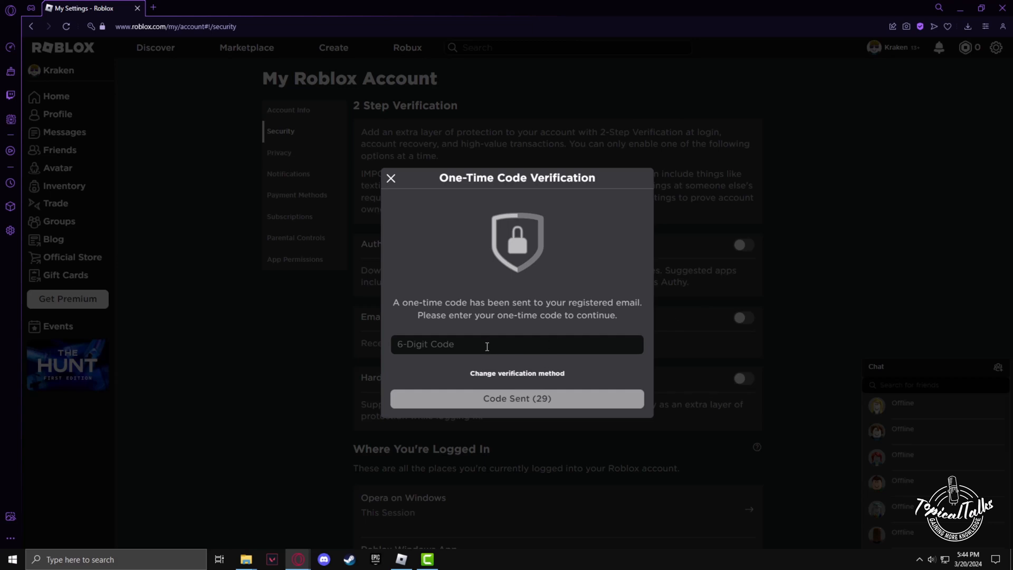
{"action": "mouse_move", "coordinate": [459, 314]}
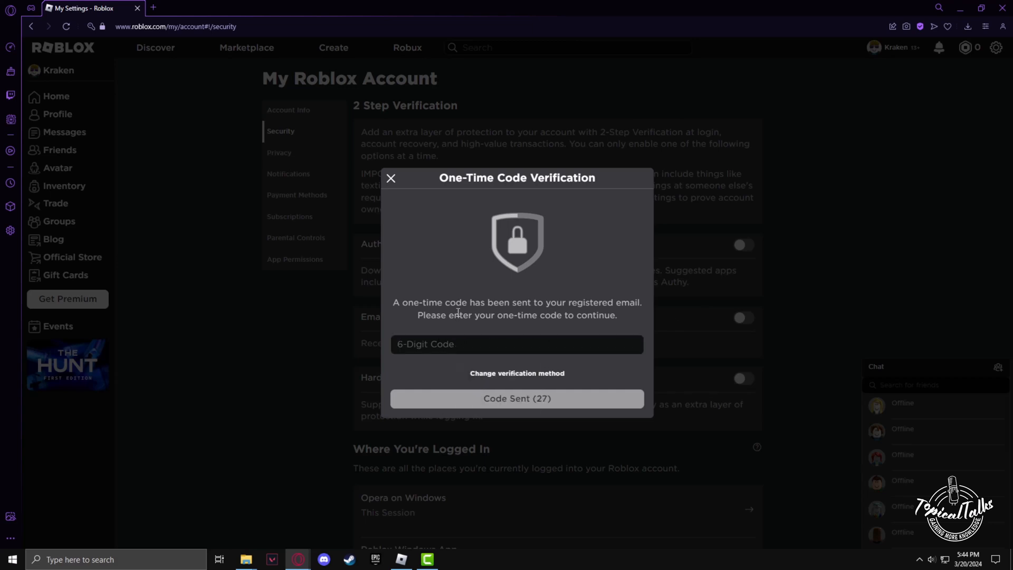
Step: Resend the one-time code, then switch to password verification and submit the password
{"action": "left_click", "coordinate": [516, 344]}
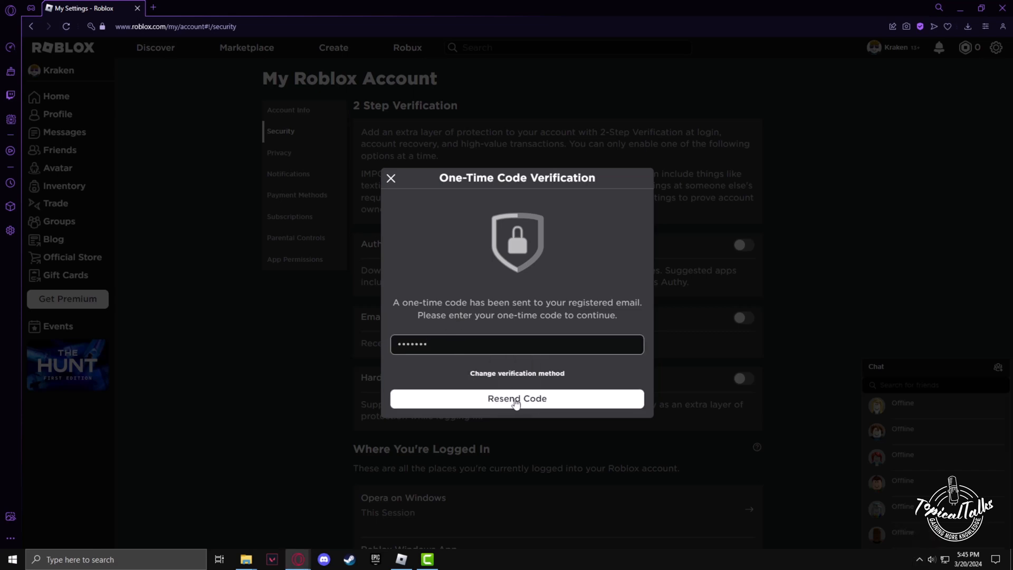
{"action": "left_click", "coordinate": [516, 399]}
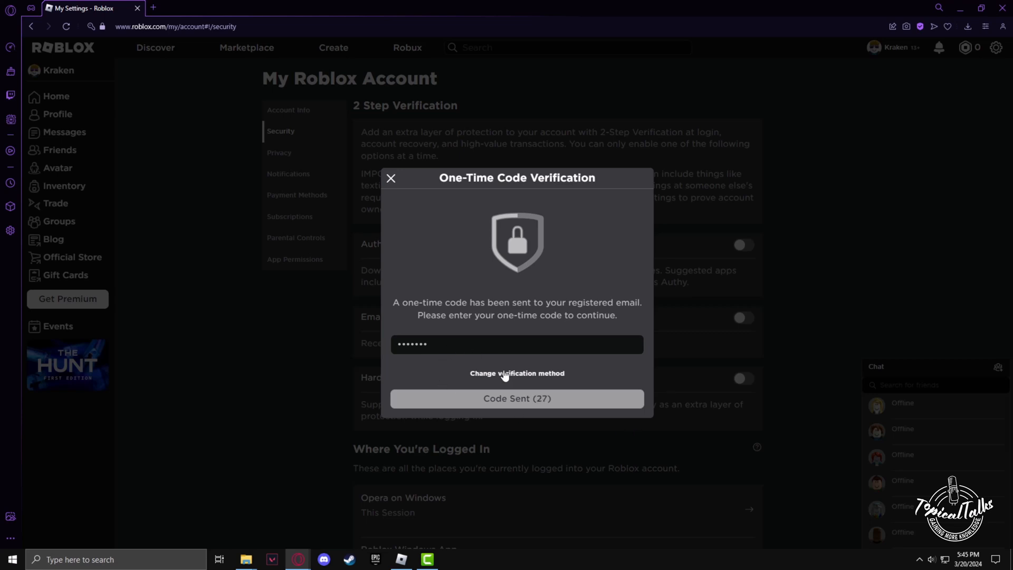
{"action": "left_click", "coordinate": [517, 373]}
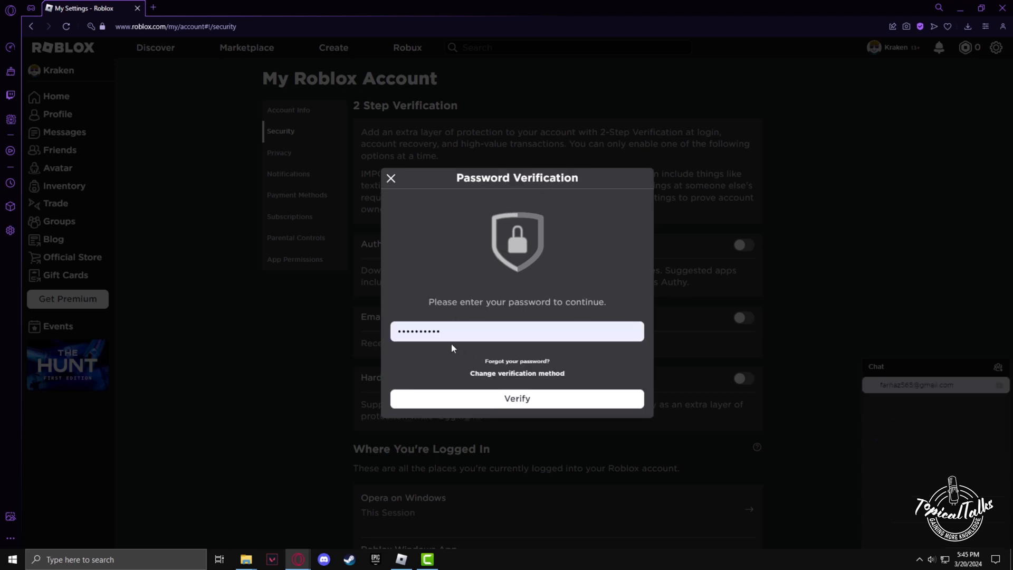
{"action": "left_click", "coordinate": [517, 398]}
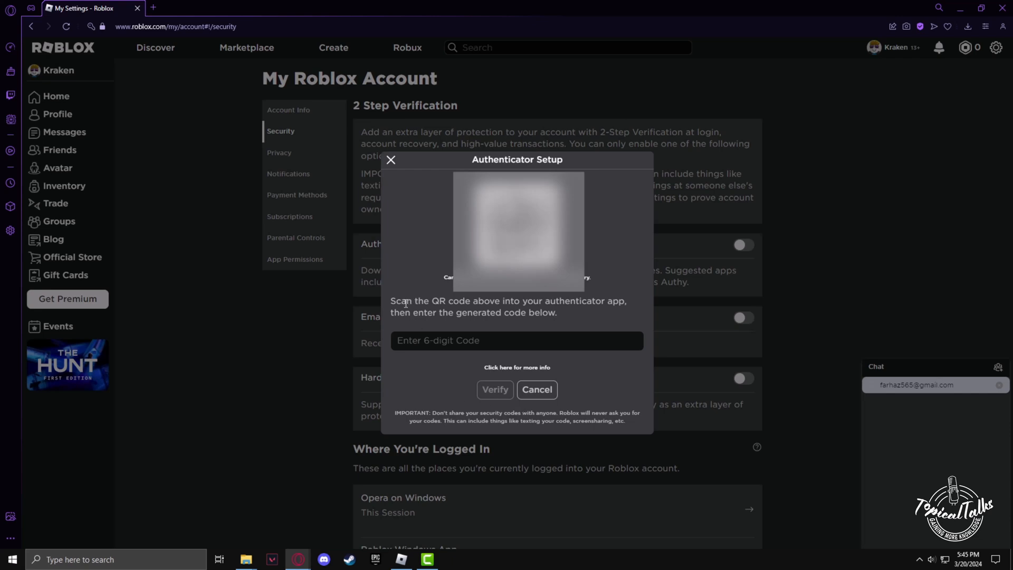
{"action": "mouse_move", "coordinate": [396, 323]}
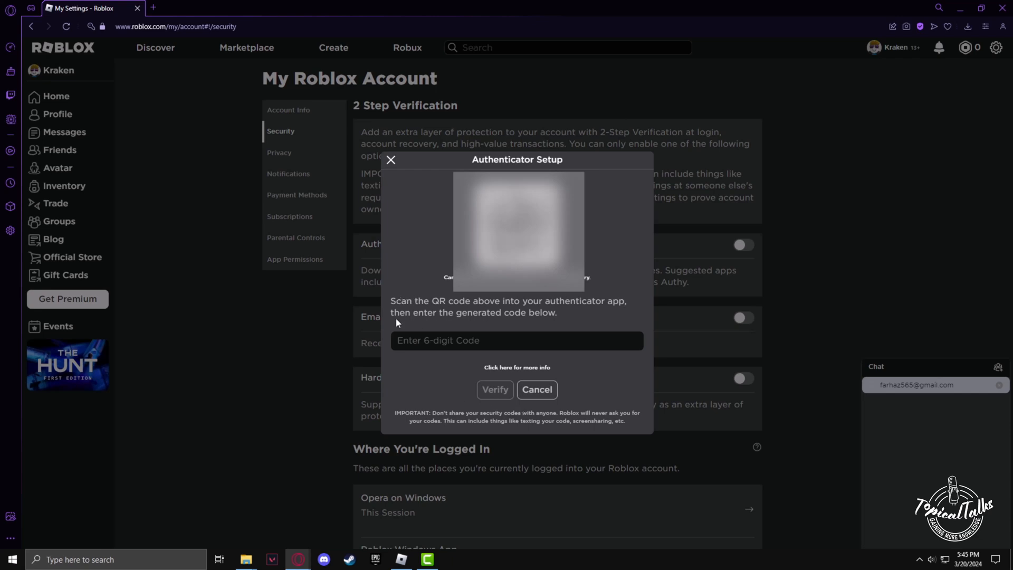
{"action": "mouse_move", "coordinate": [514, 299]}
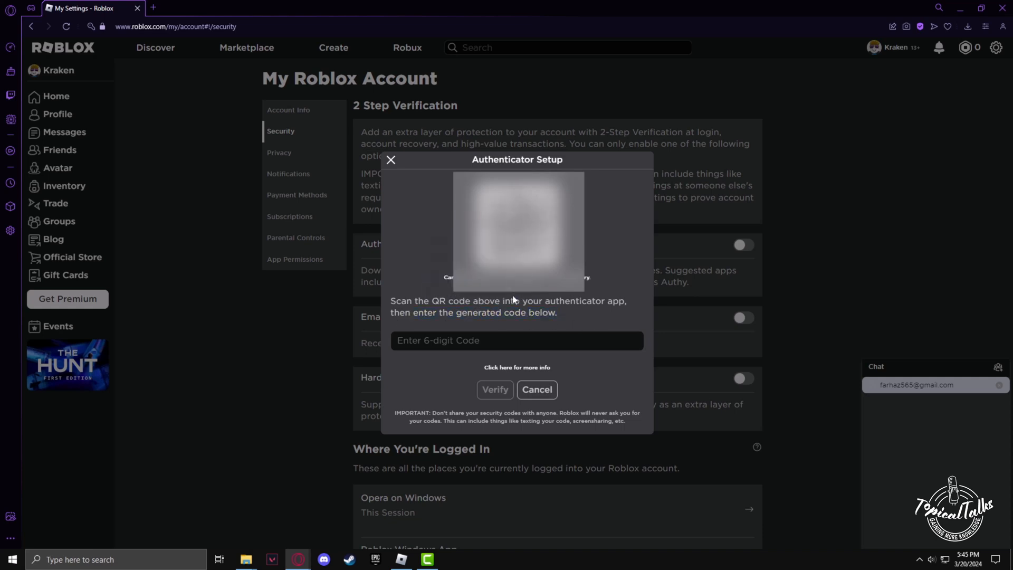
{"action": "mouse_move", "coordinate": [417, 244]}
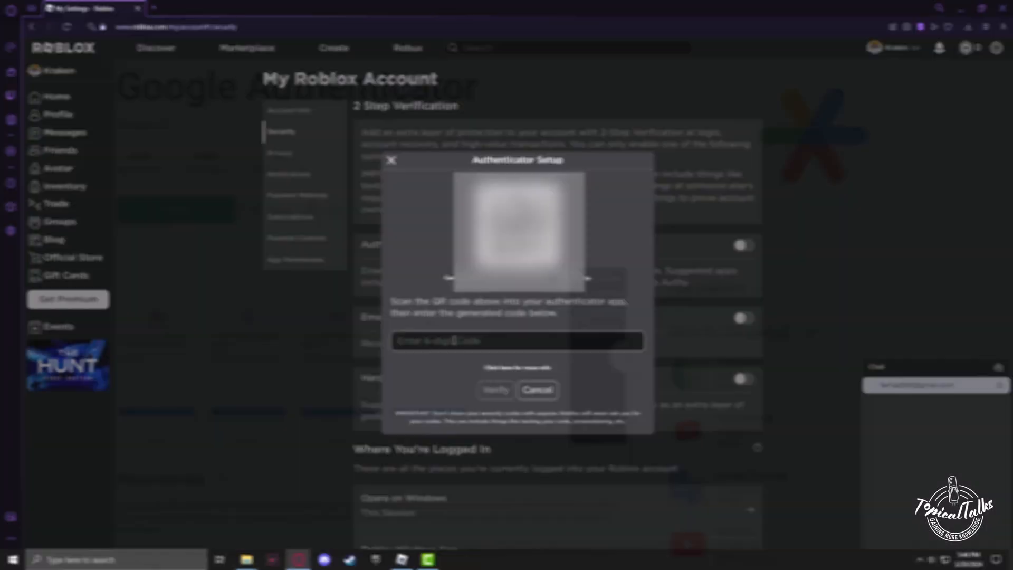
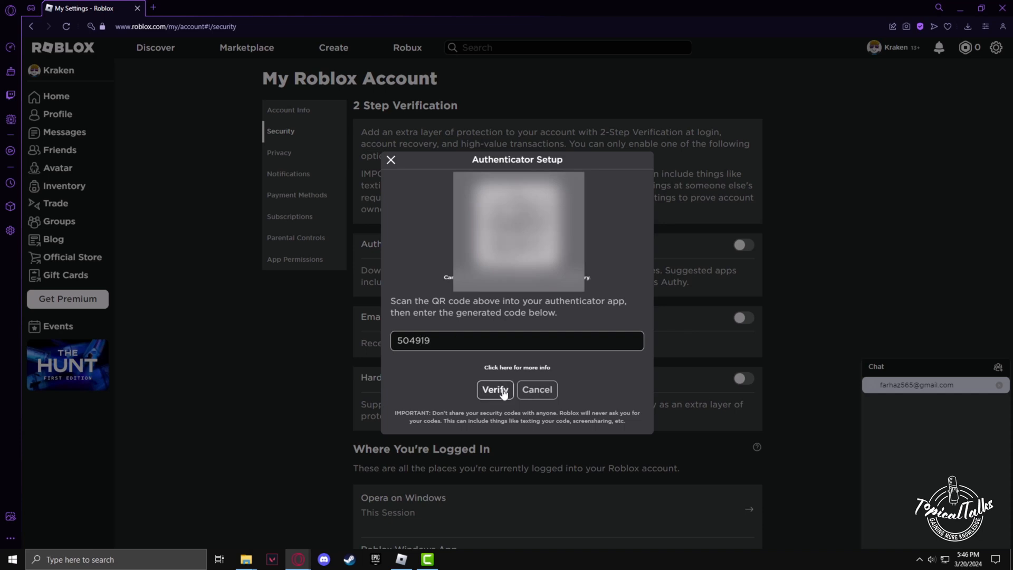
{"action": "left_click", "coordinate": [495, 389]}
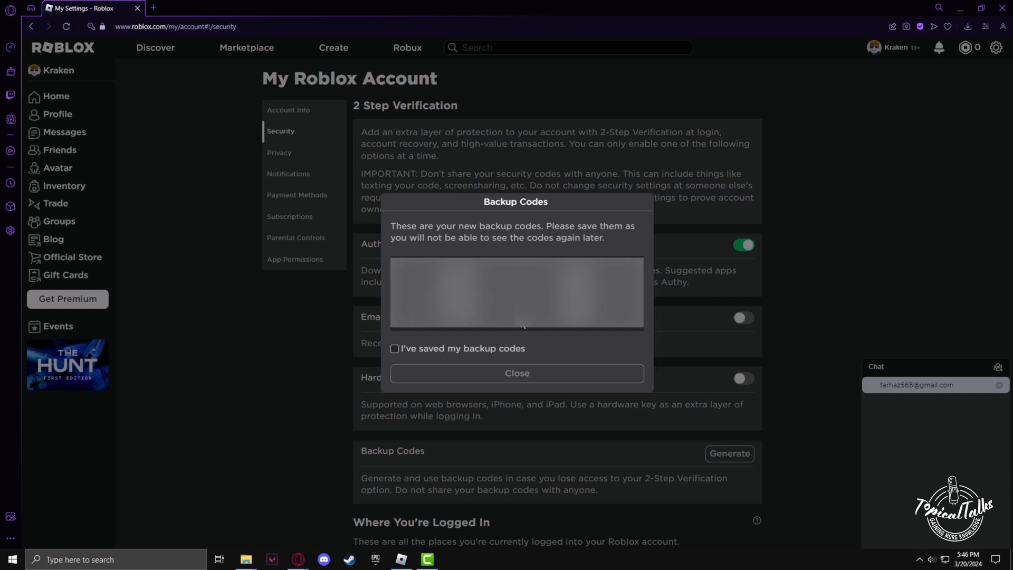
Step: Tick 'I've saved my backup codes' and close the backup codes dialog
{"action": "left_click", "coordinate": [395, 349]}
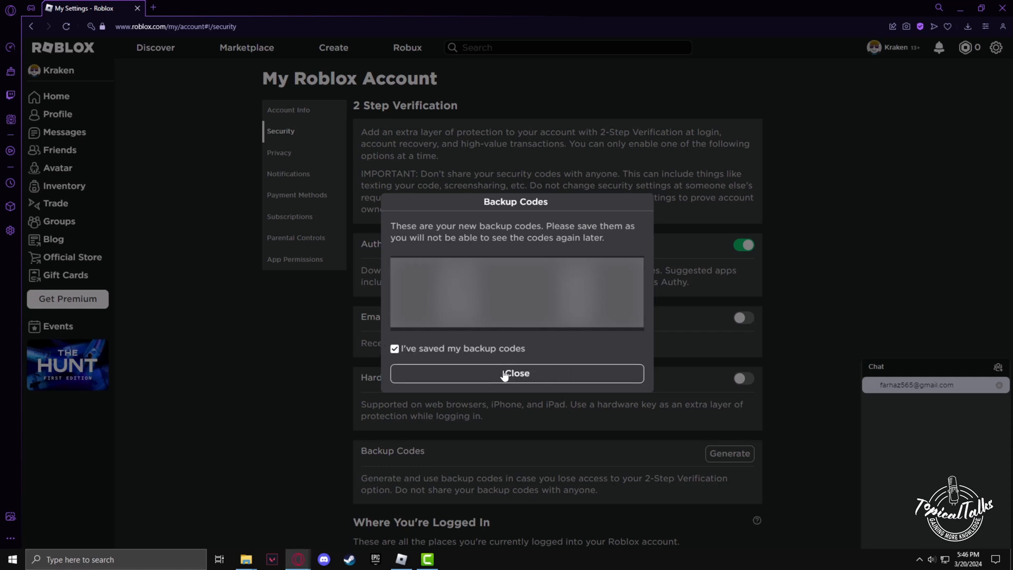
{"action": "left_click", "coordinate": [517, 373]}
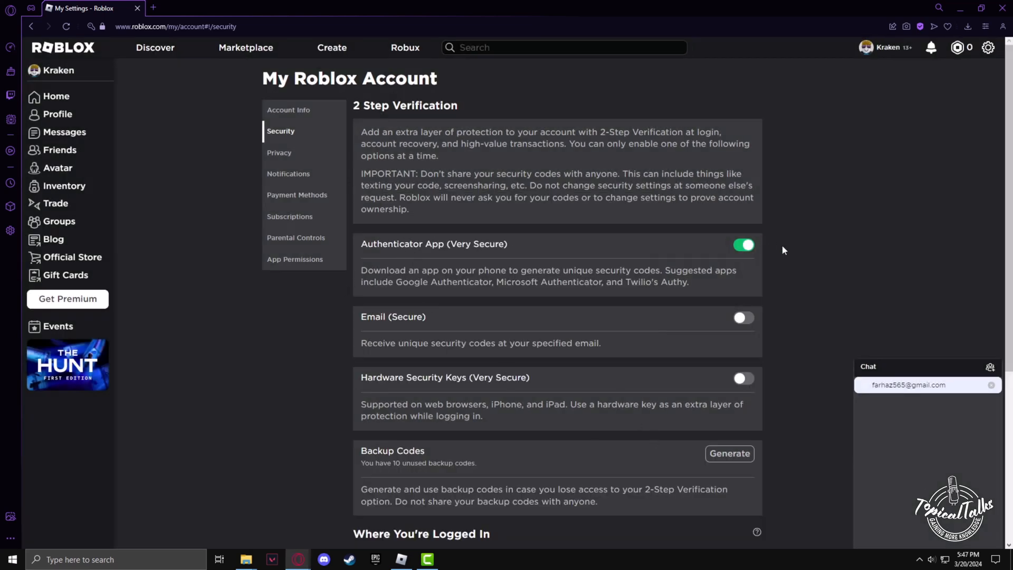